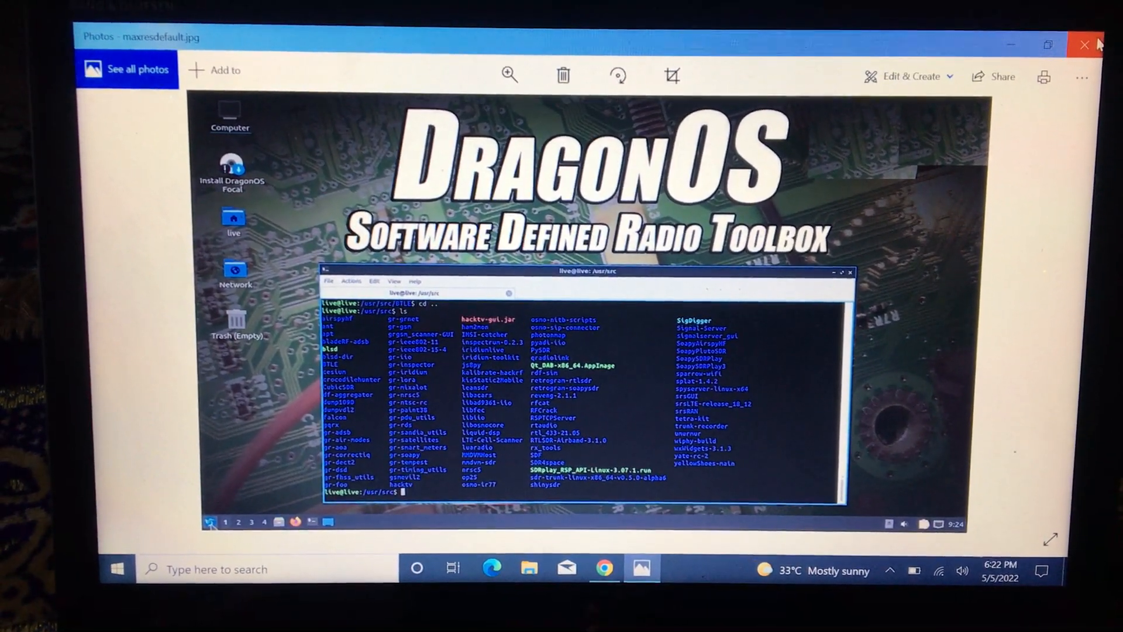
Step: Close the DragonOS screenshot and scroll the SourceForge Win32 Disk Imager page
left_click(1084, 45)
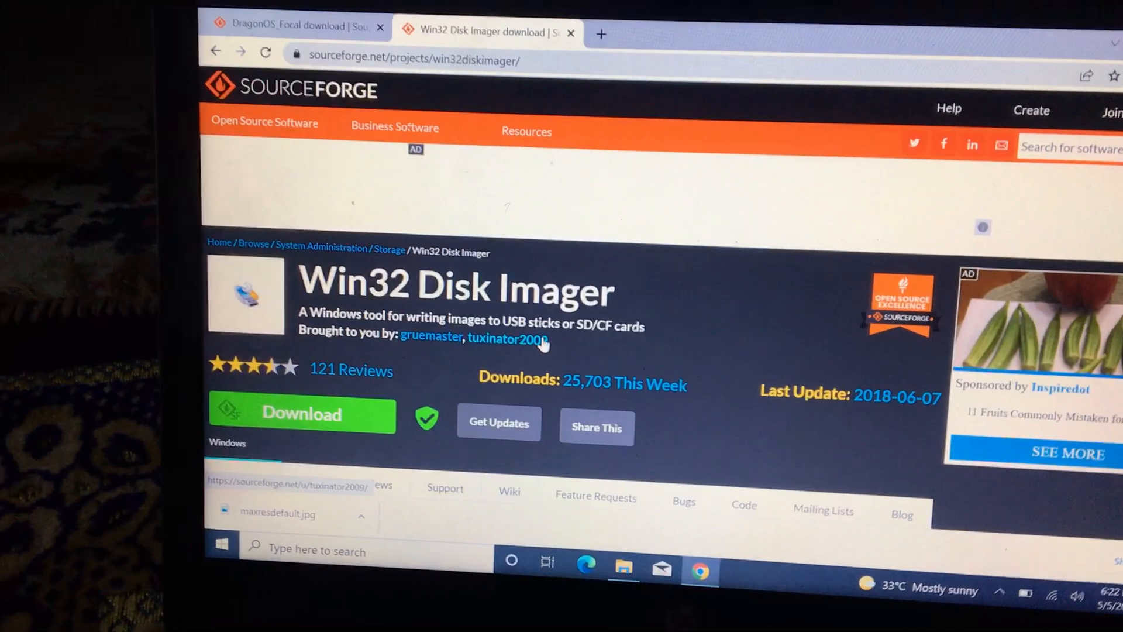
scroll("down", 3)
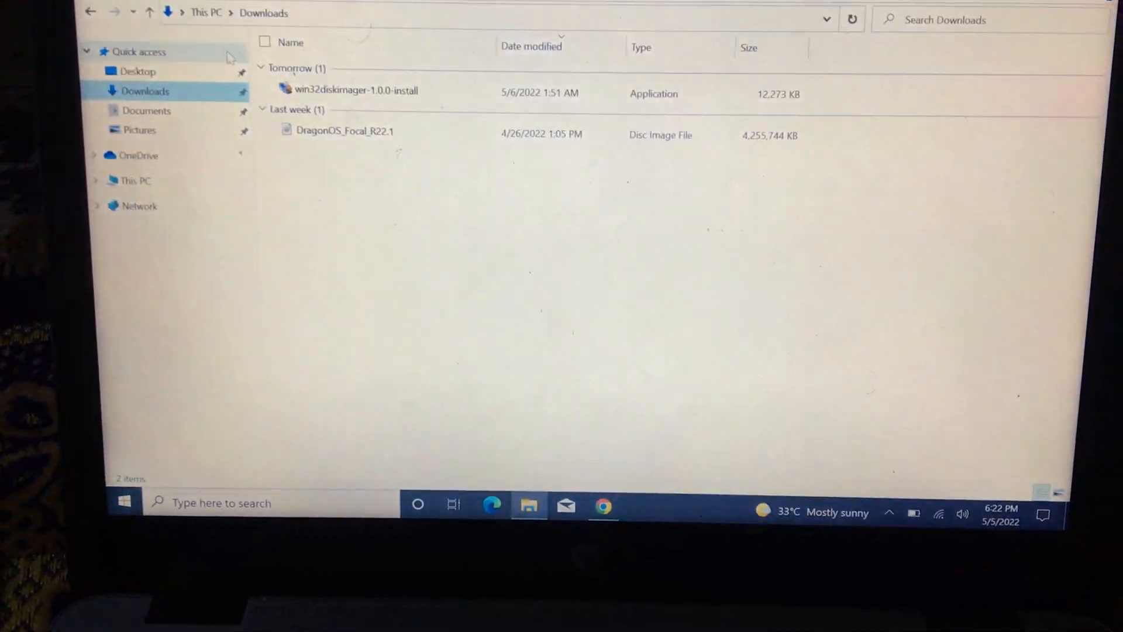
mouse_move(351, 78)
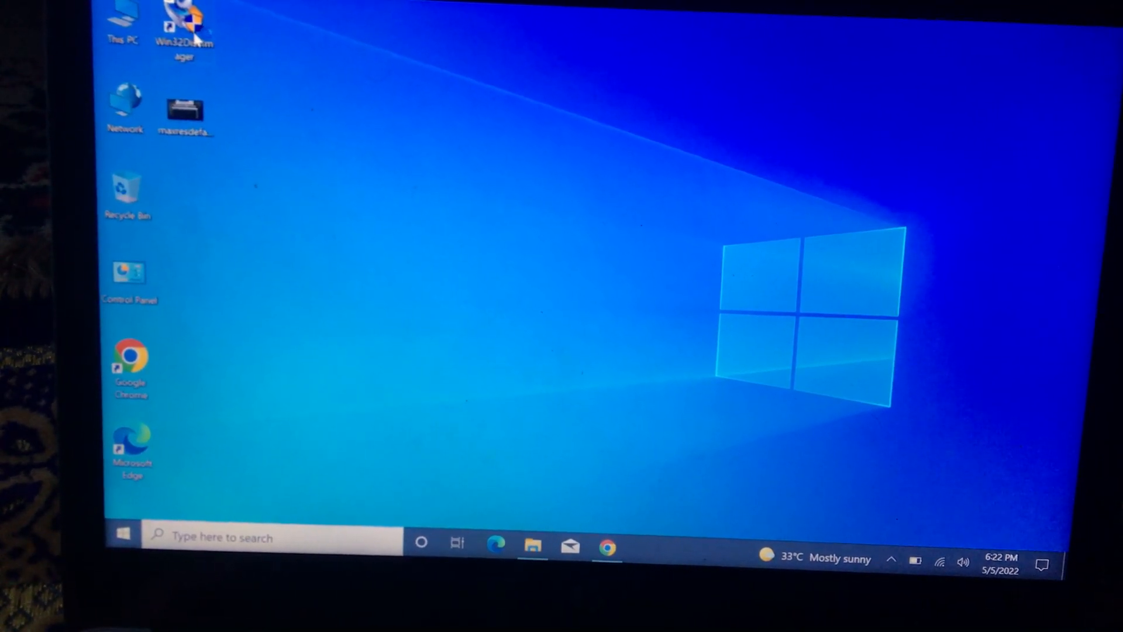
Step: Launch Win32 Disk Imager as admin and load DragonOS_Focal_R22.1 from Downloads, showing all file types
double_click(183, 21)
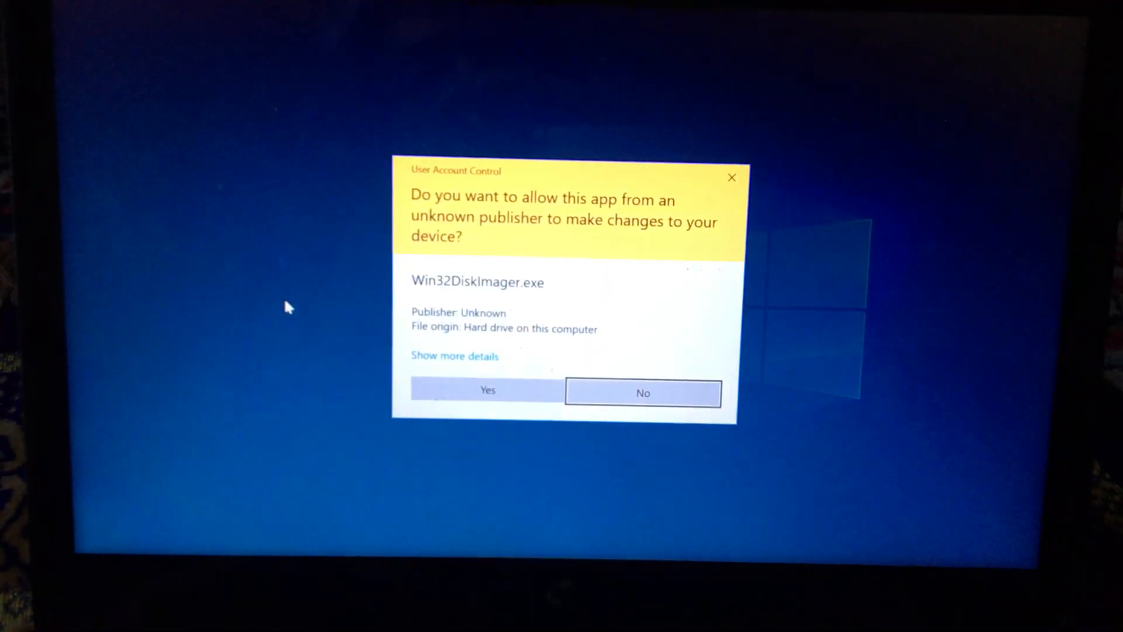
left_click(488, 390)
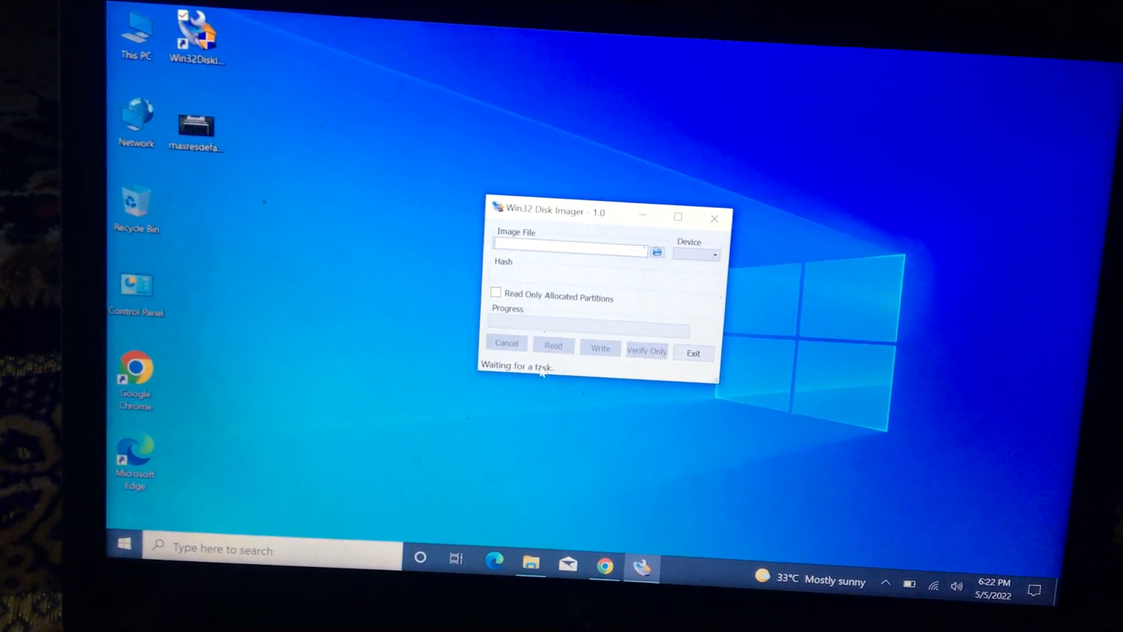
left_click(657, 251)
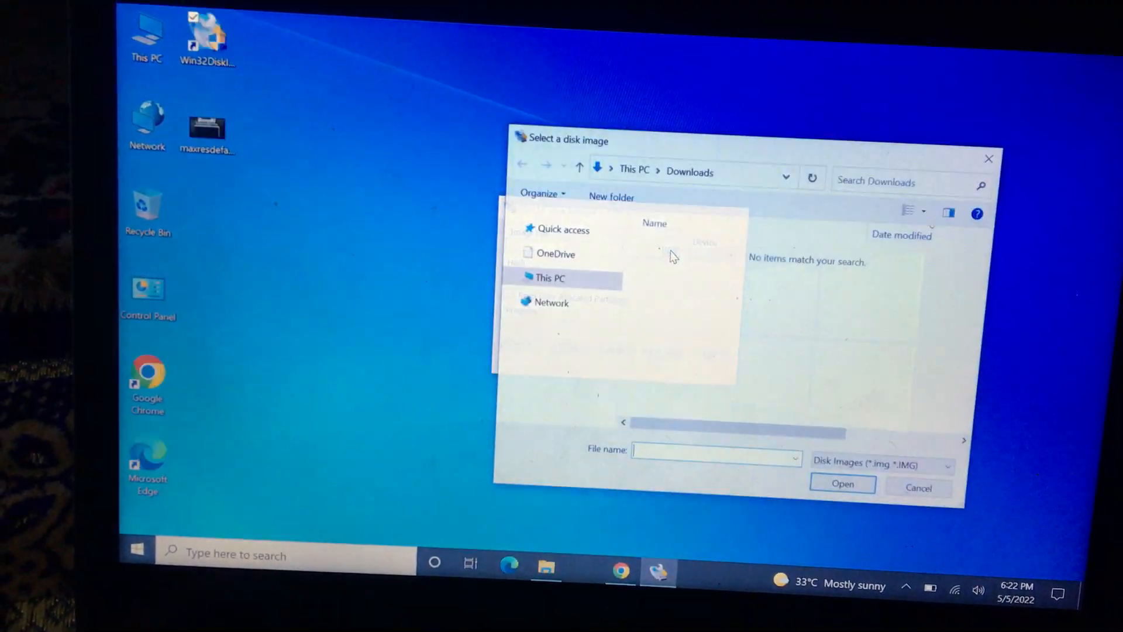
left_click(520, 226)
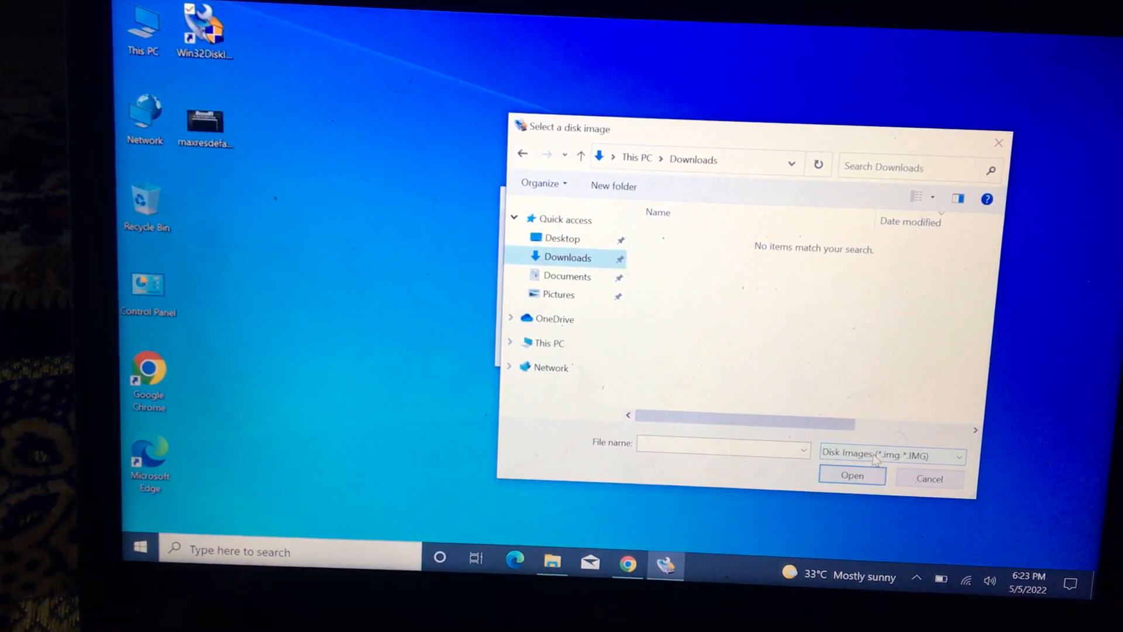
left_click(892, 455)
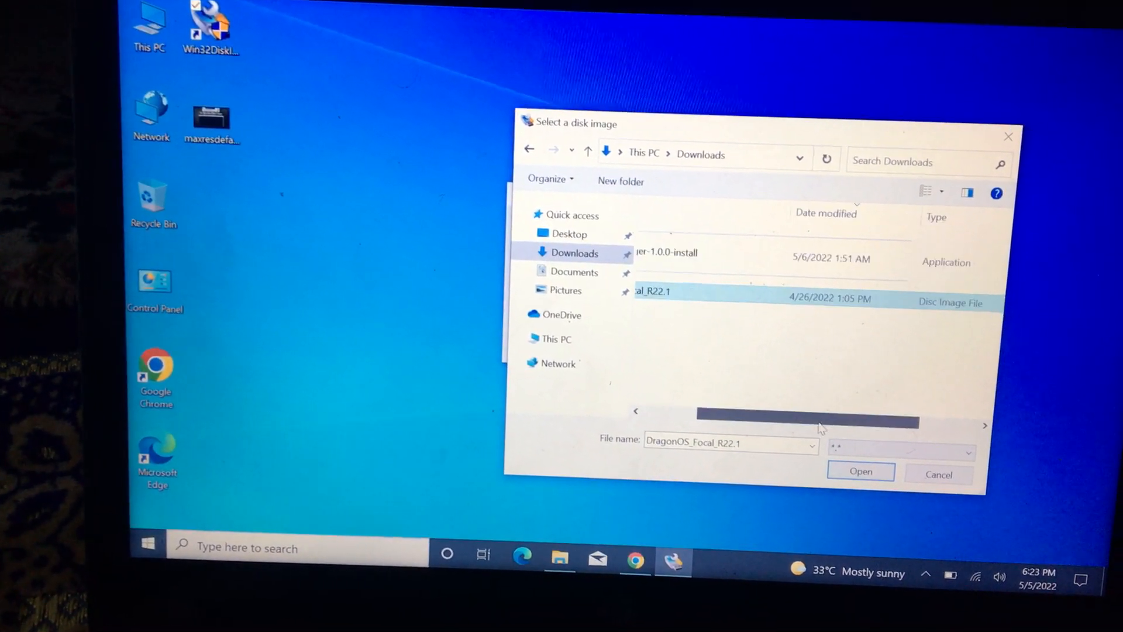
left_click(859, 471)
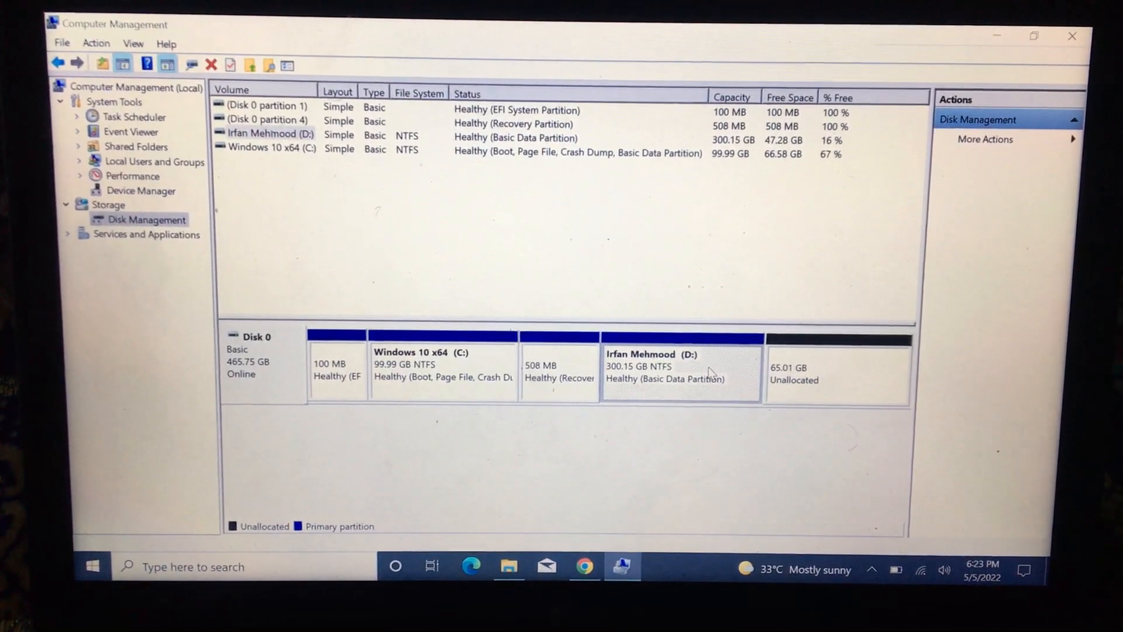
Step: Review Shrink Volume sizes for drive D:, dismiss the dialog, and close Computer Management
right_click(680, 370)
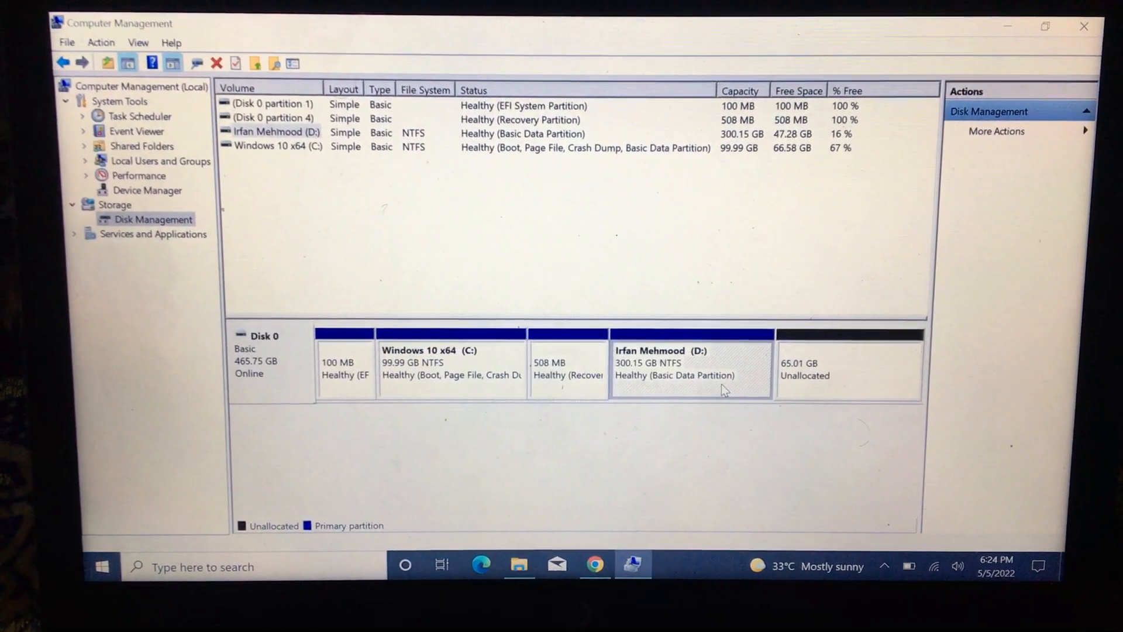
right_click(691, 365)
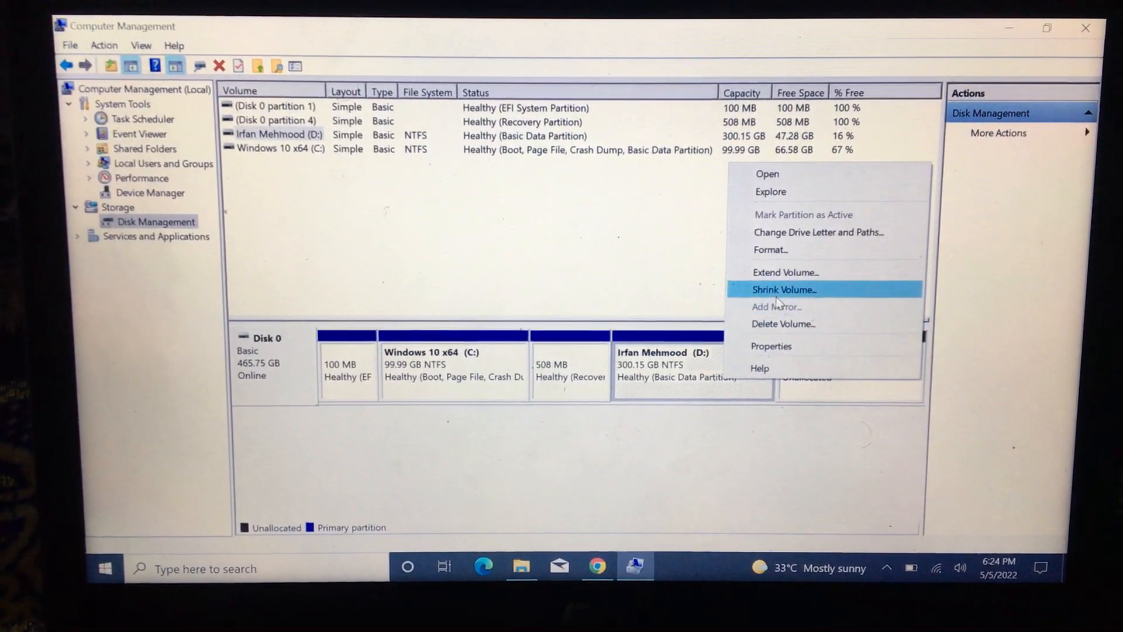
left_click(783, 289)
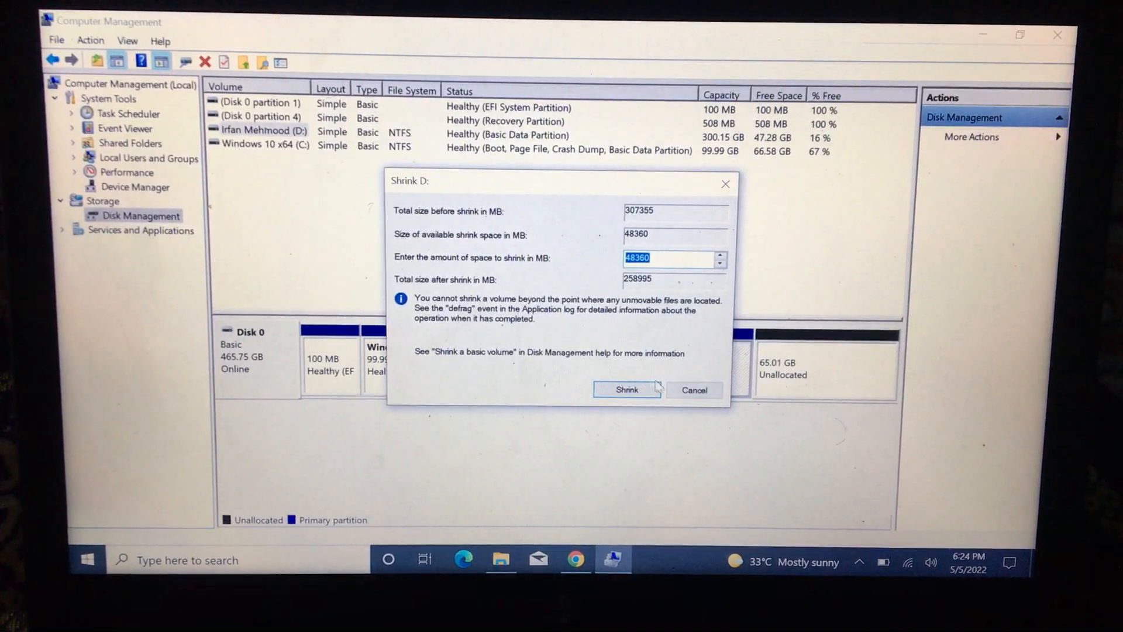
left_click(626, 389)
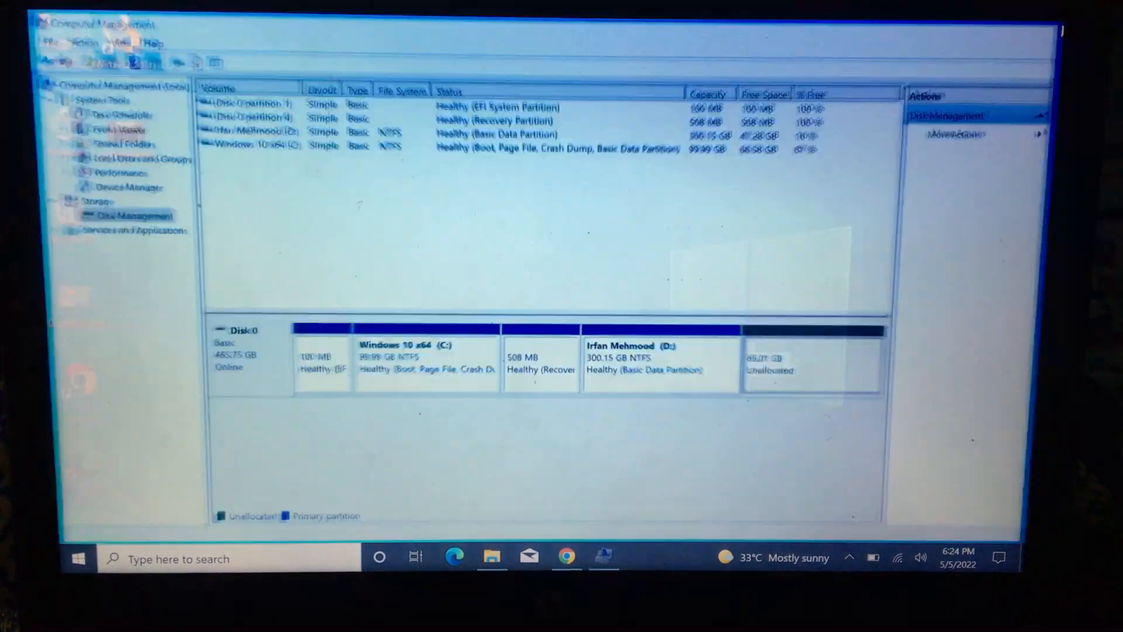
left_click(1061, 30)
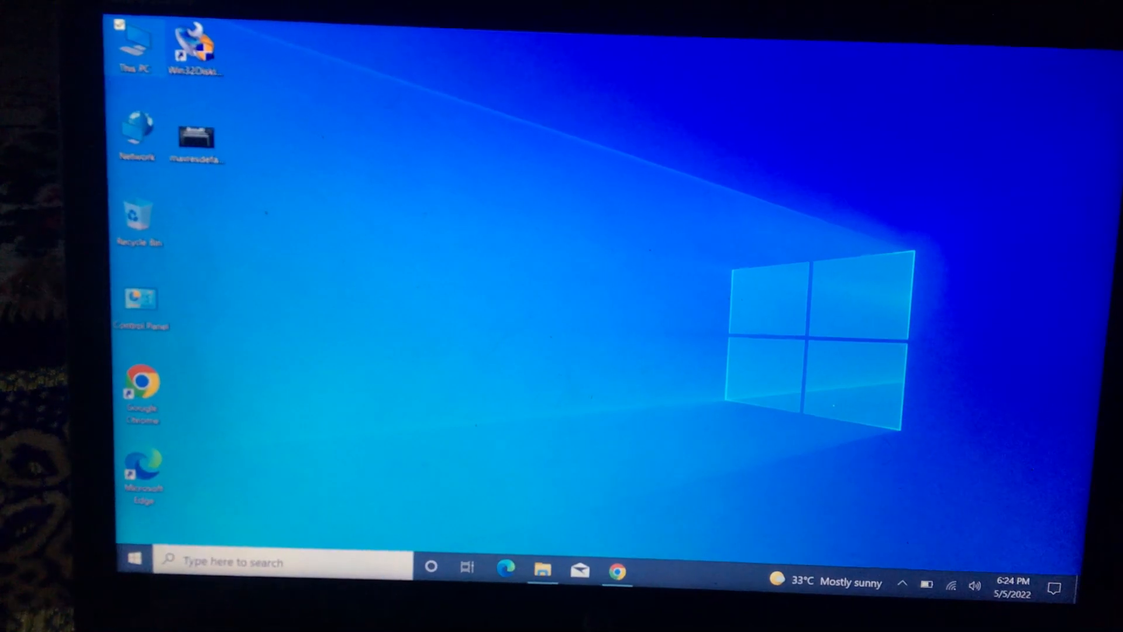
Step: Shut down Windows from the desktop with Alt+F4 and OK
left_click(616, 571)
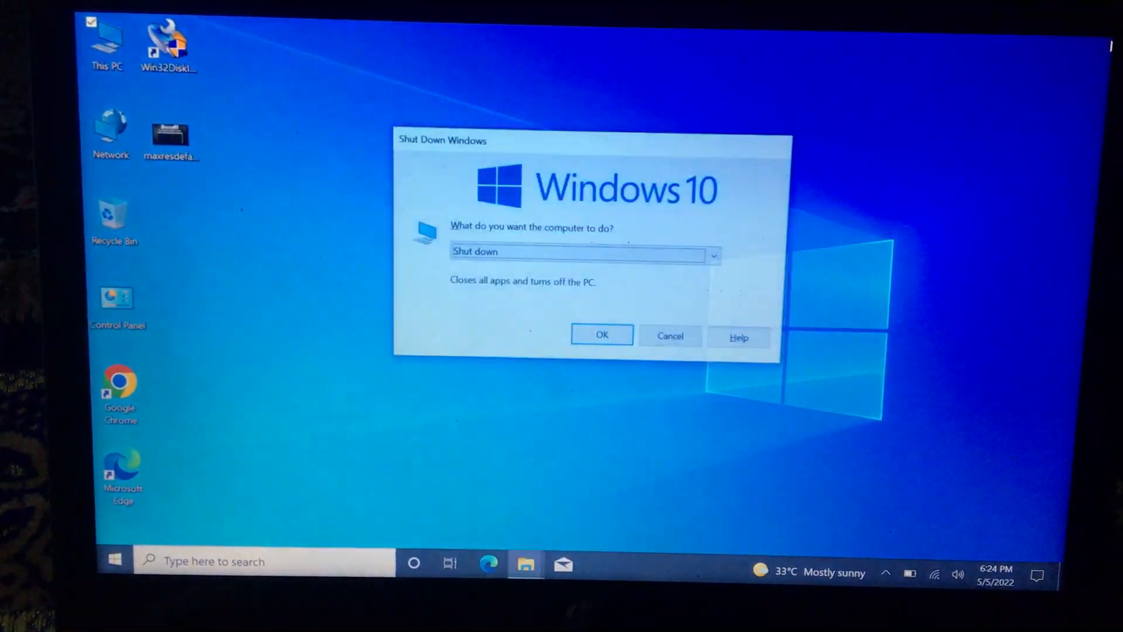
left_click(669, 335)
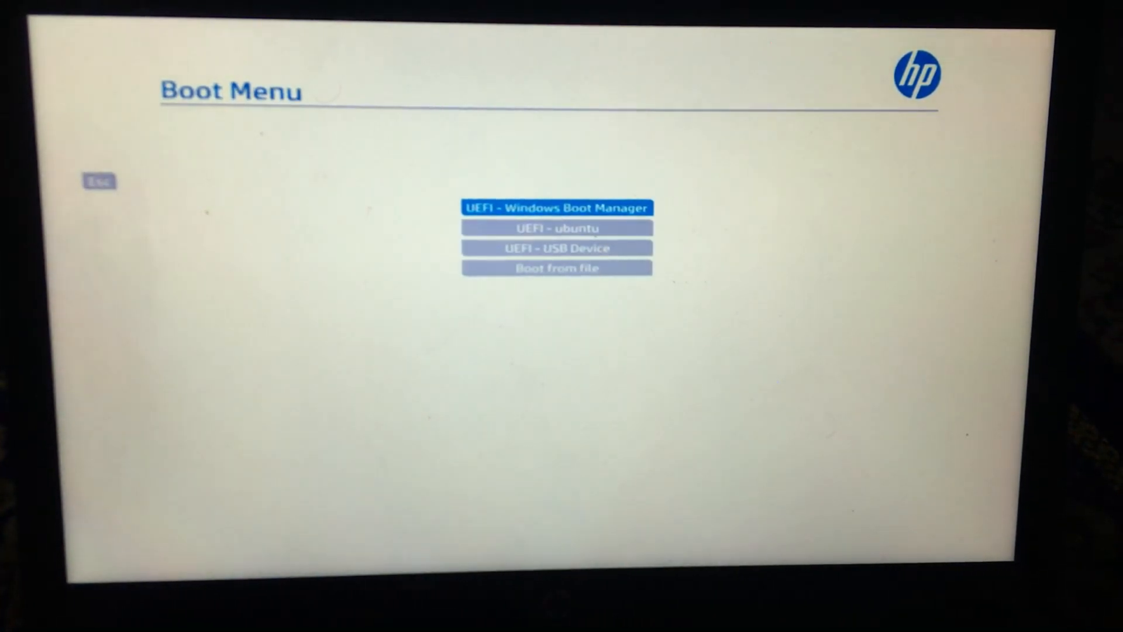
key("down")
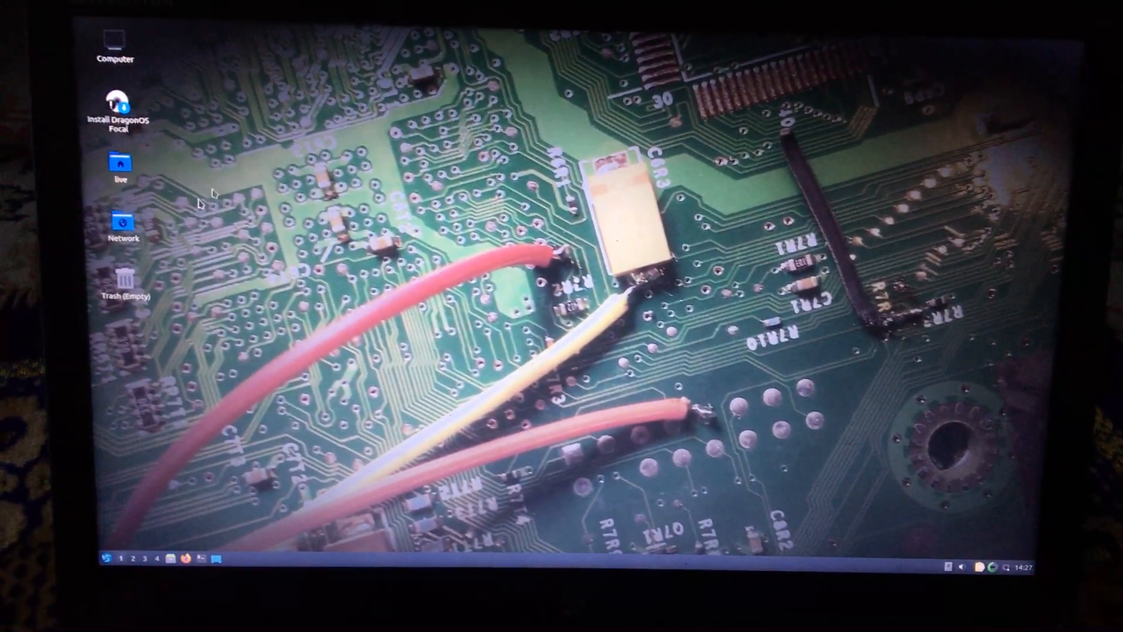
Step: Make the Install DragonOS Focal launcher executable and start the installer
right_click(119, 107)
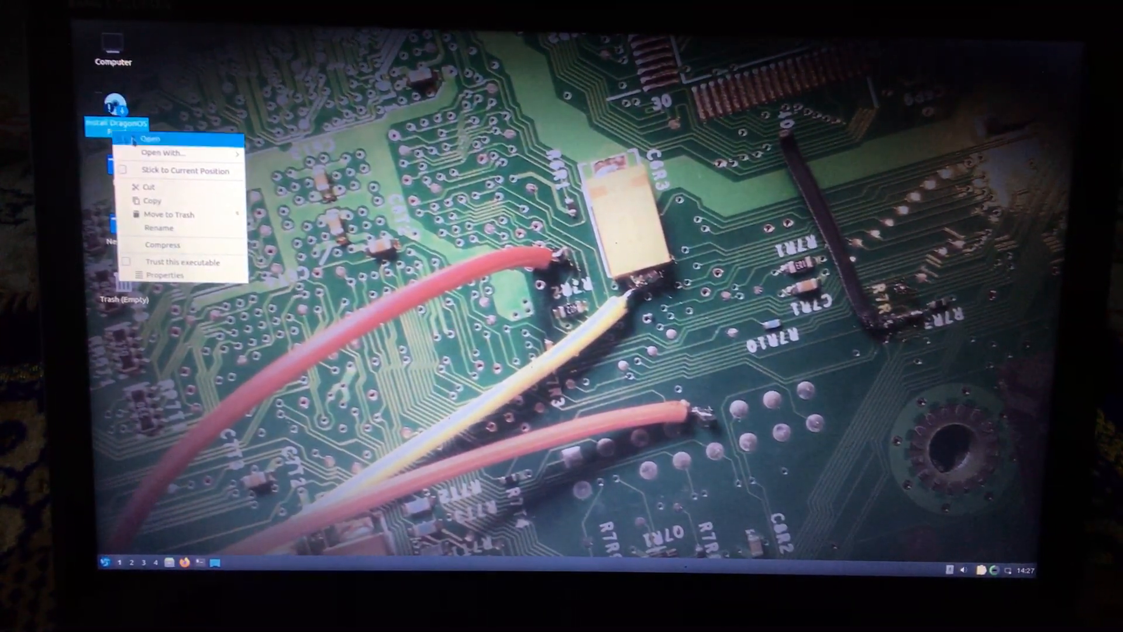
left_click(151, 138)
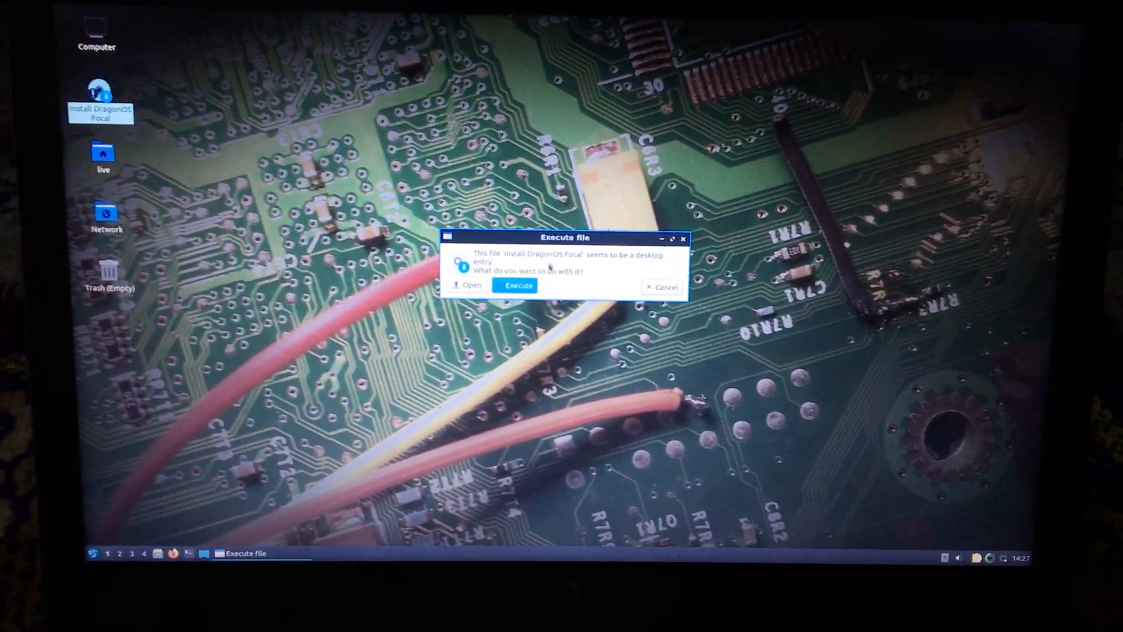
left_click(517, 285)
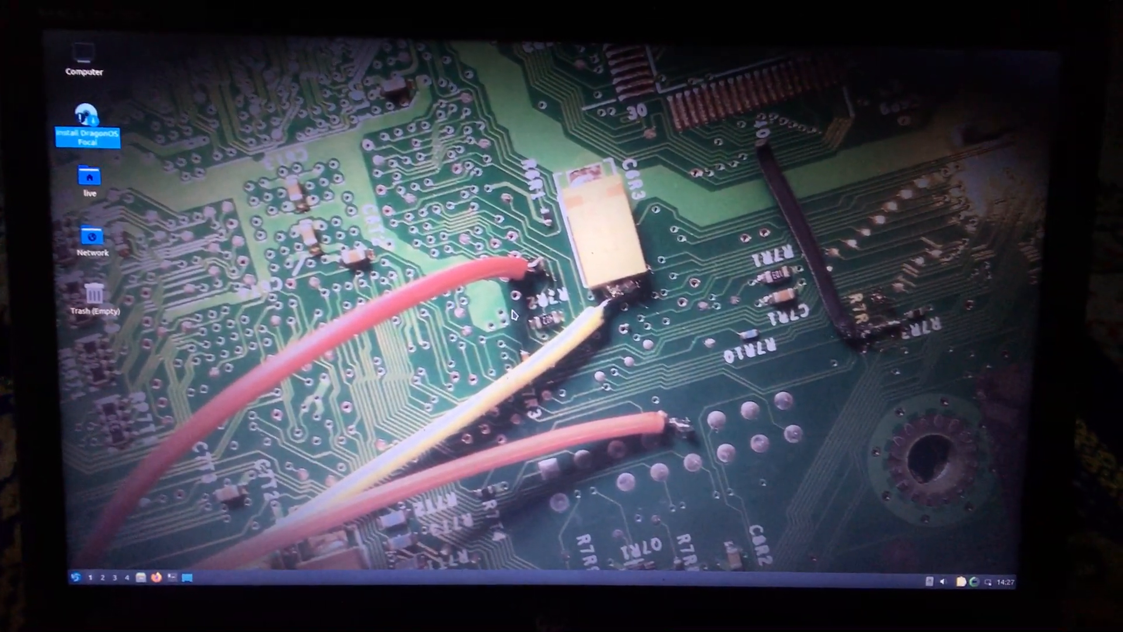
double_click(89, 118)
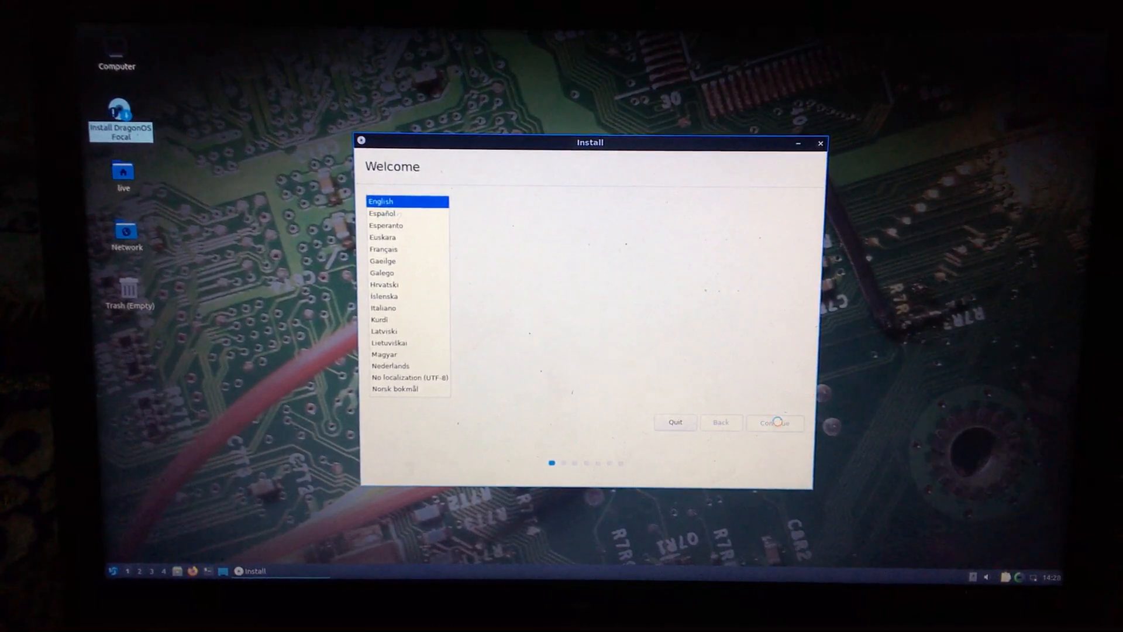
Step: Keep English and US keyboard, skip wi-fi, and enable third-party software
left_click(775, 421)
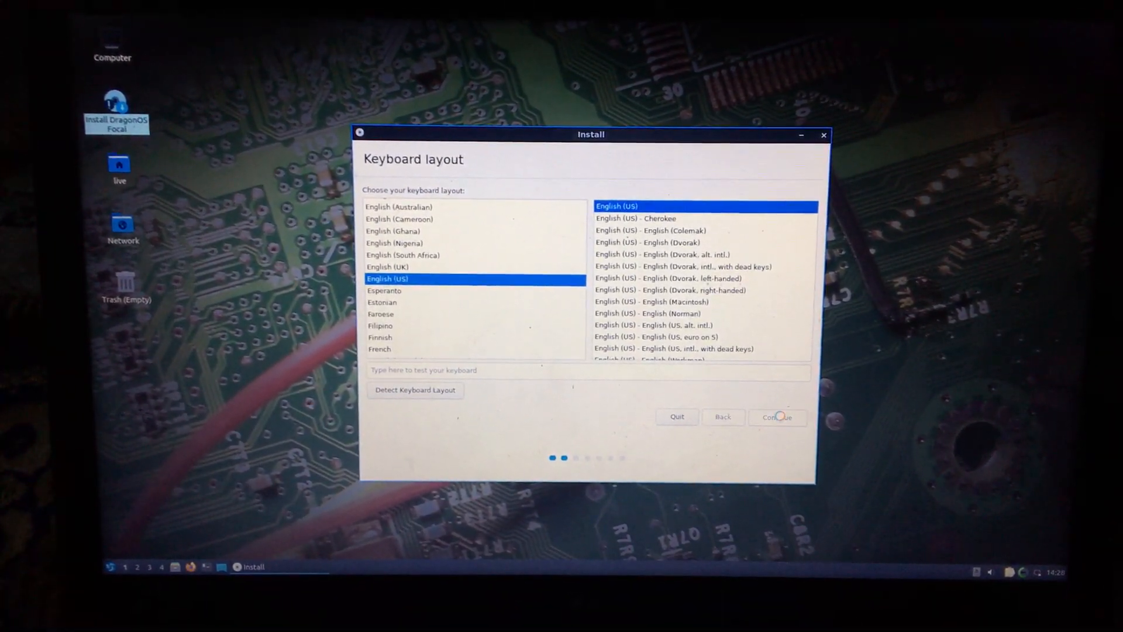
left_click(777, 417)
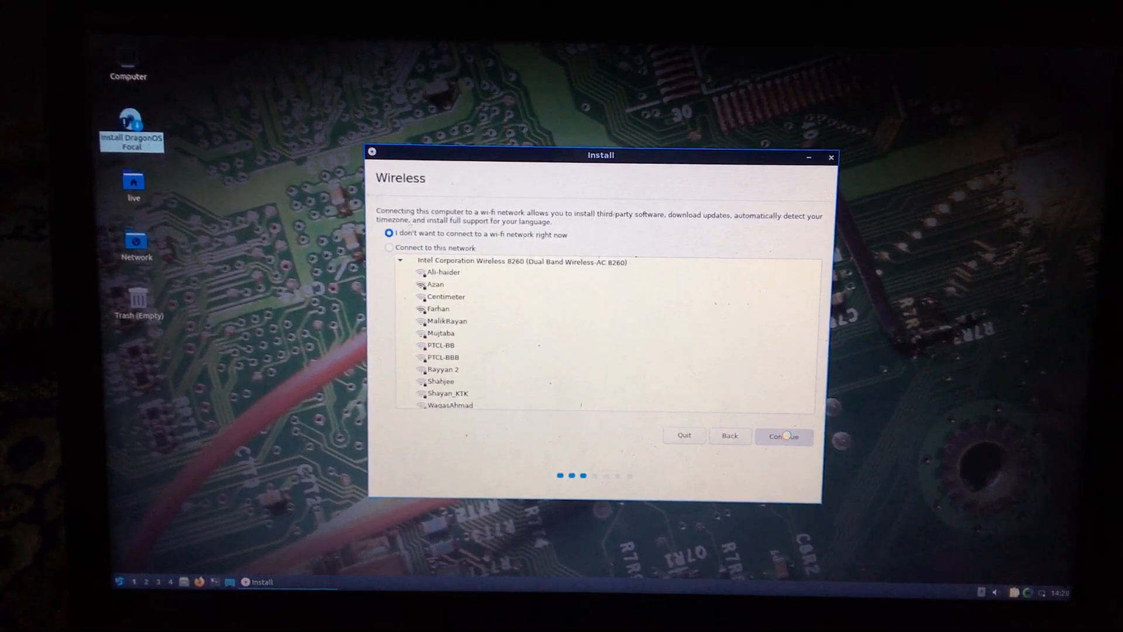
left_click(783, 436)
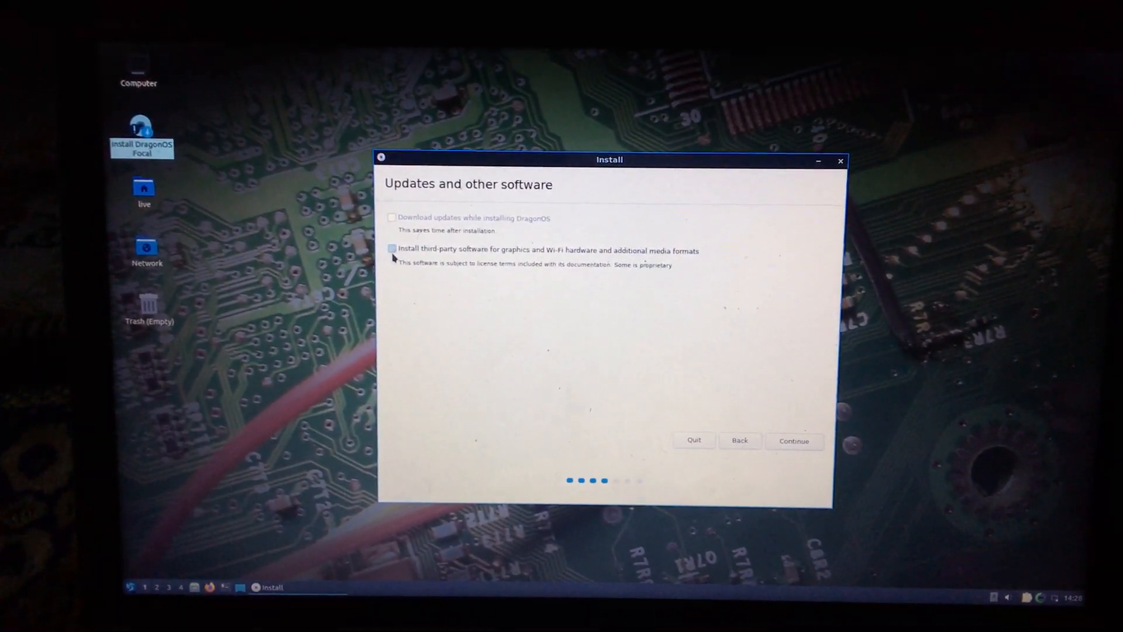
left_click(392, 250)
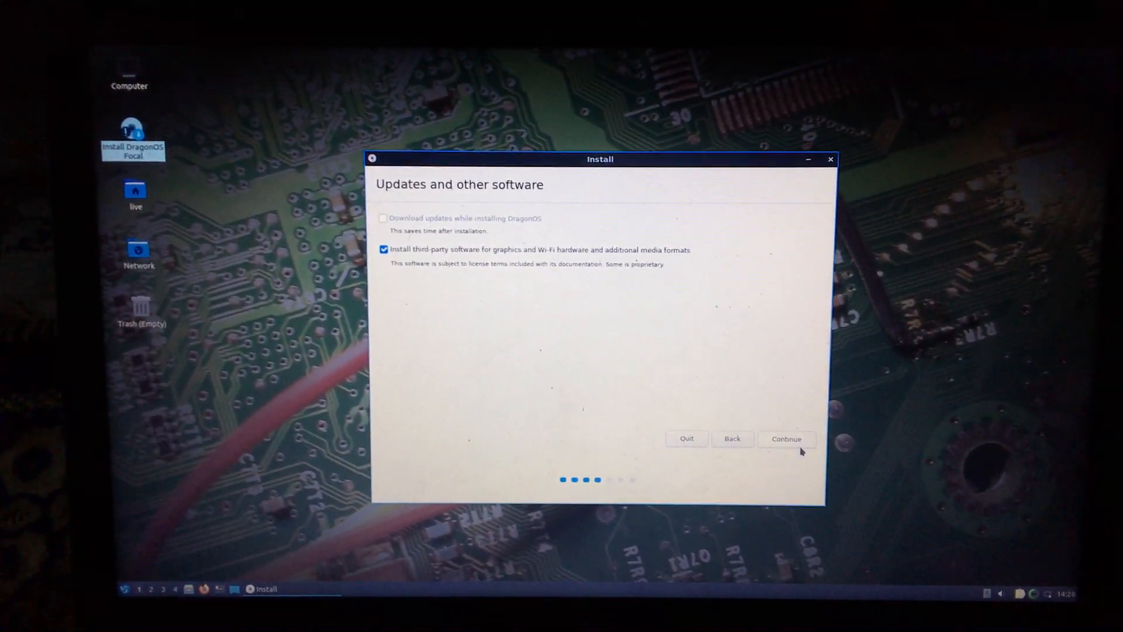
left_click(786, 438)
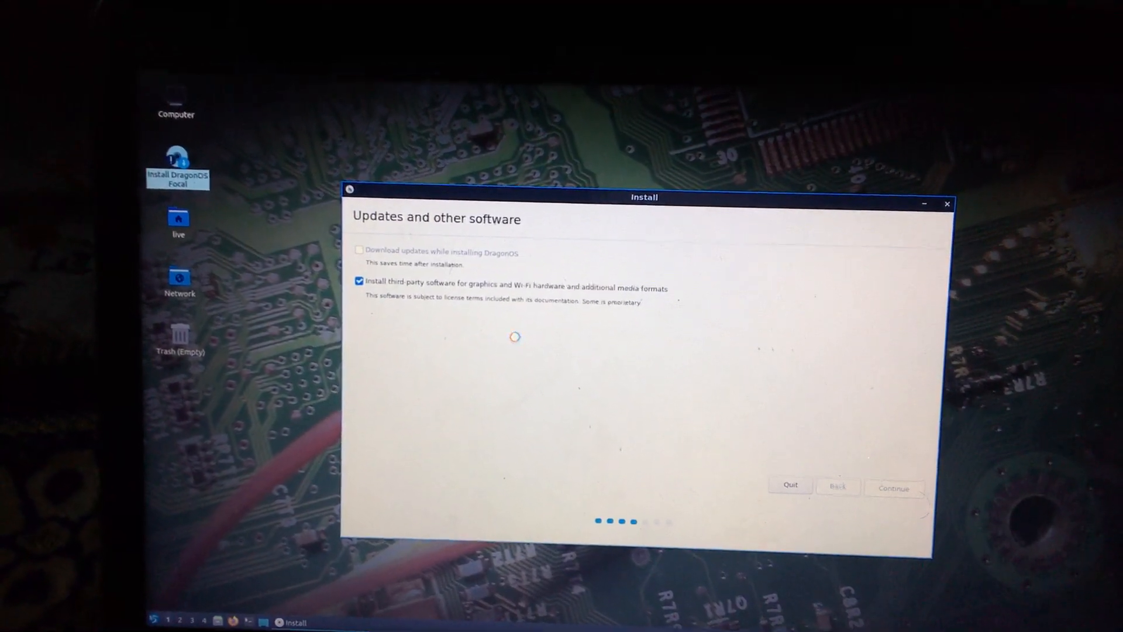
left_click(893, 488)
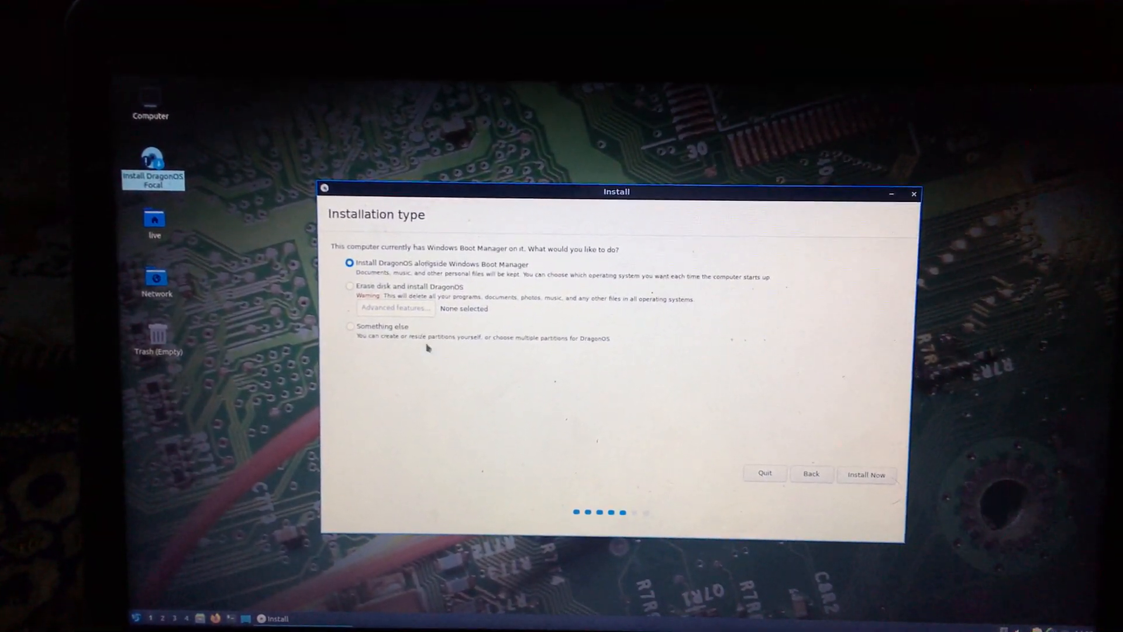
Step: Choose 'Something else' to partition the disk manually
left_click(351, 332)
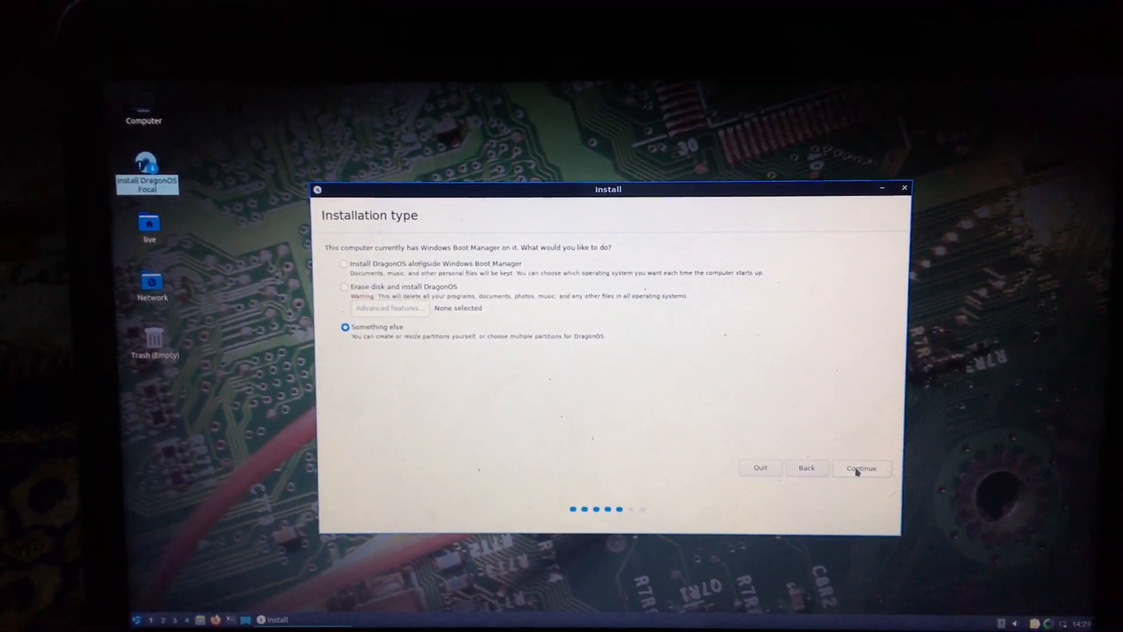
left_click(860, 468)
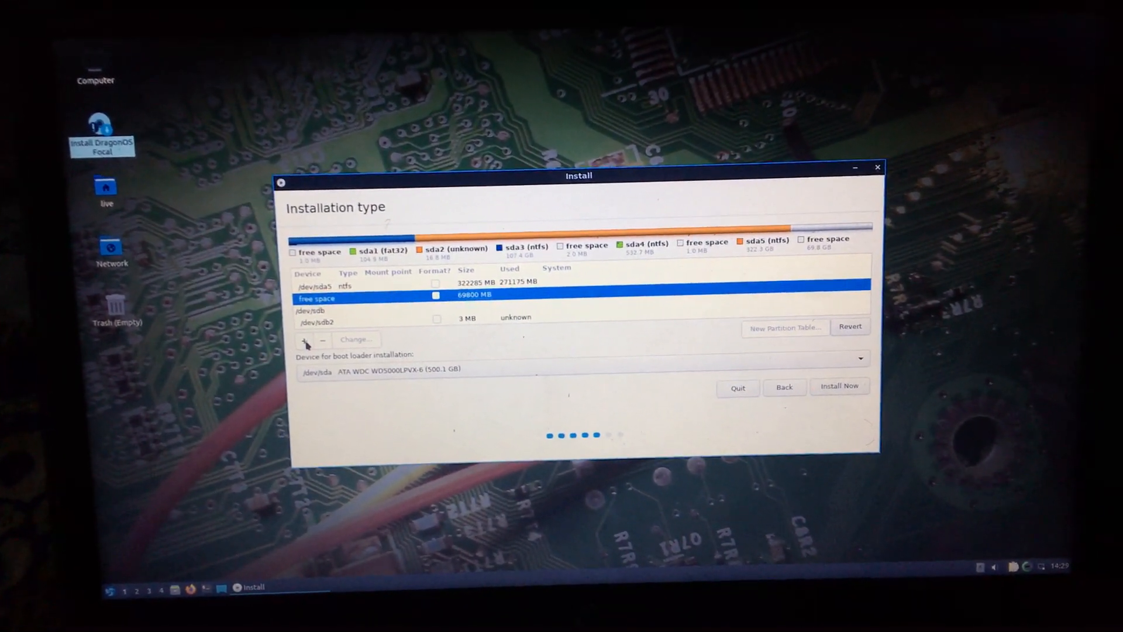
Step: Create a logical Ext4 partition in the free space mounted at /
left_click(304, 338)
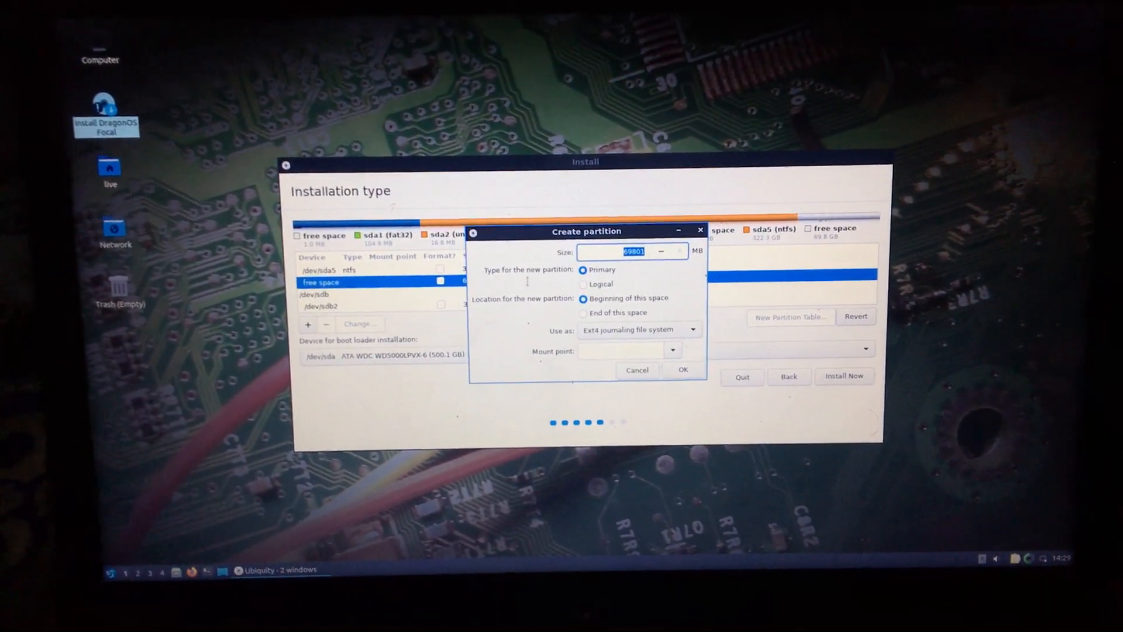
left_click(583, 284)
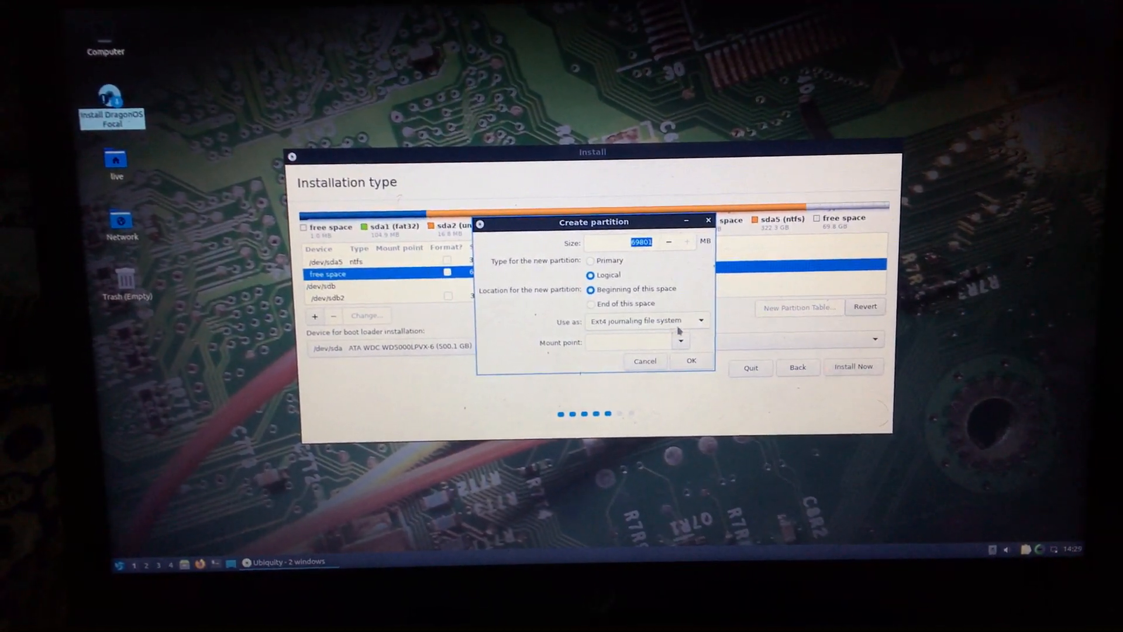
left_click(688, 342)
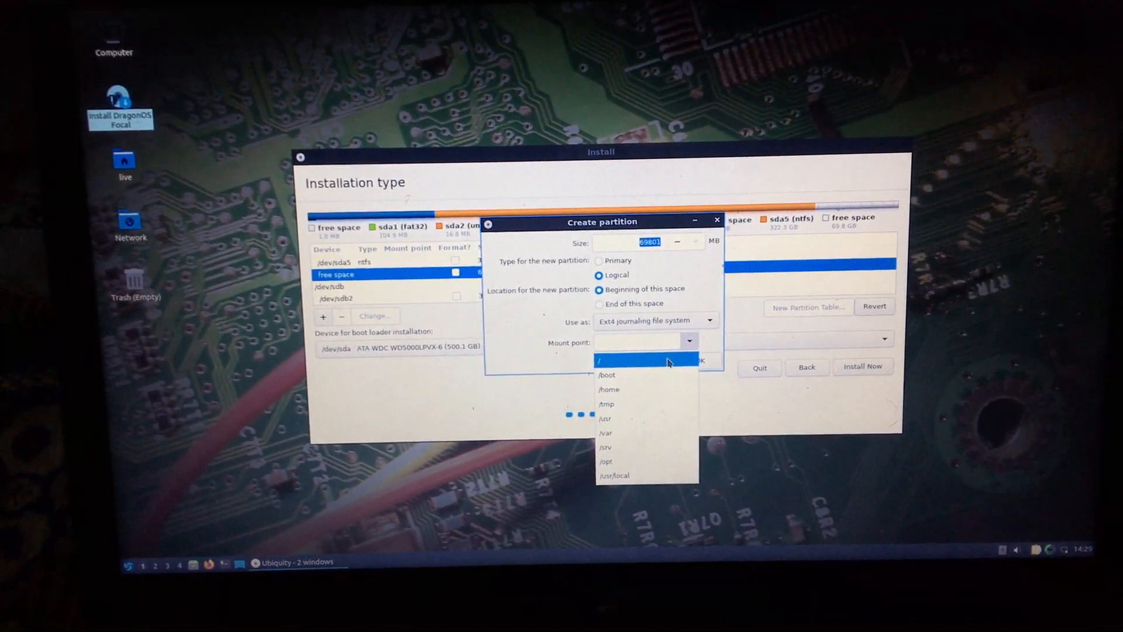
left_click(608, 374)
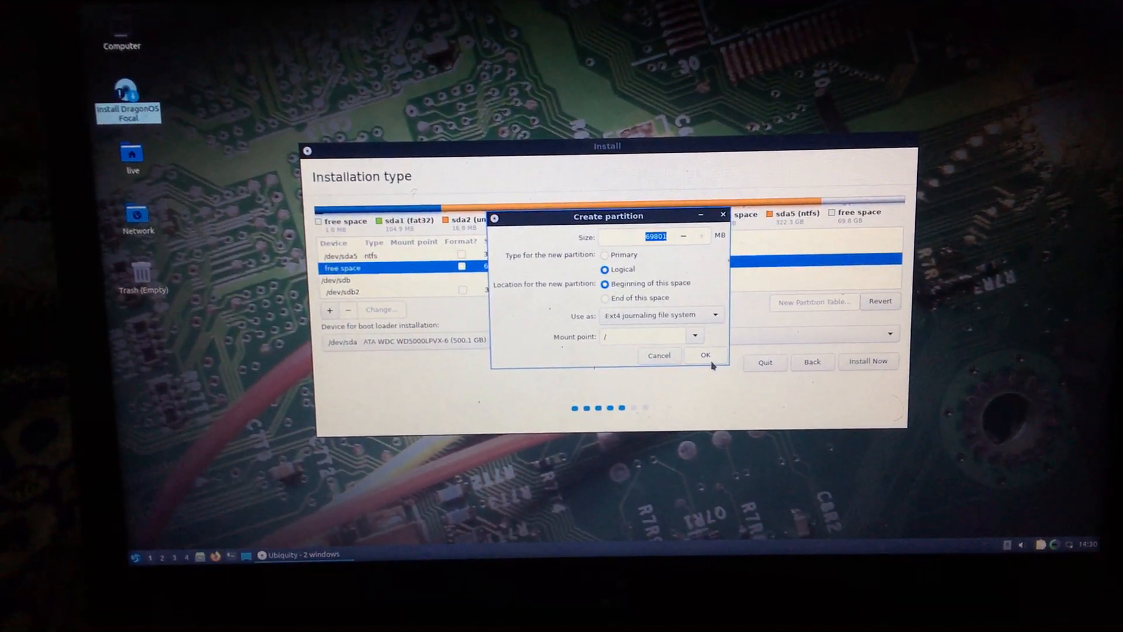
left_click(705, 355)
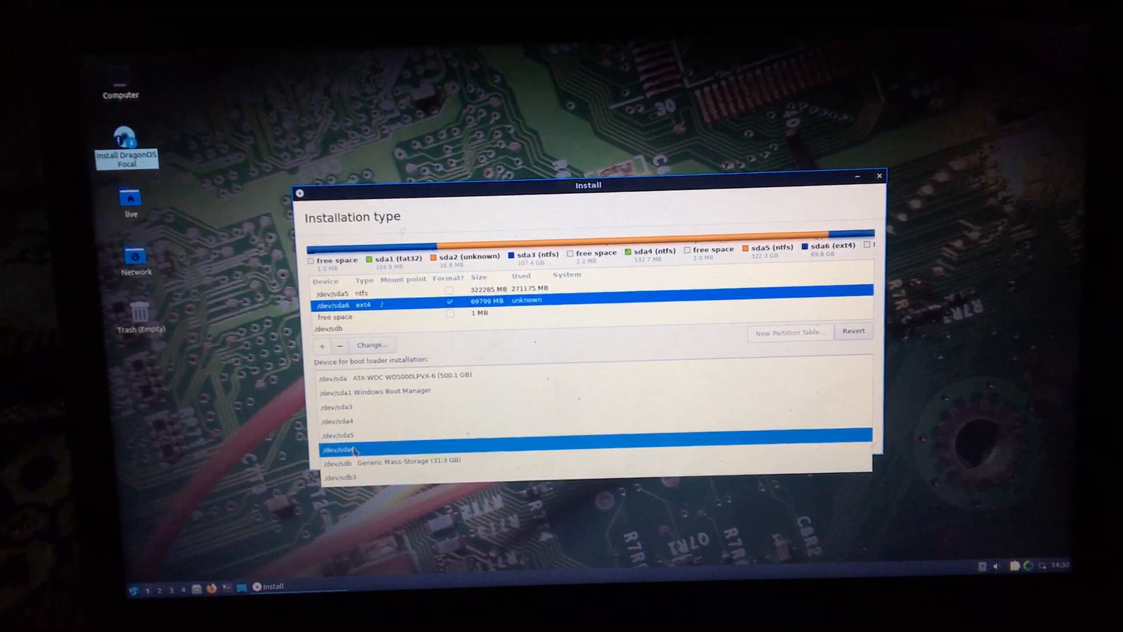
Step: Set the boot loader device to /dev/sda6, Install Now, and confirm writing changes
left_click(337, 450)
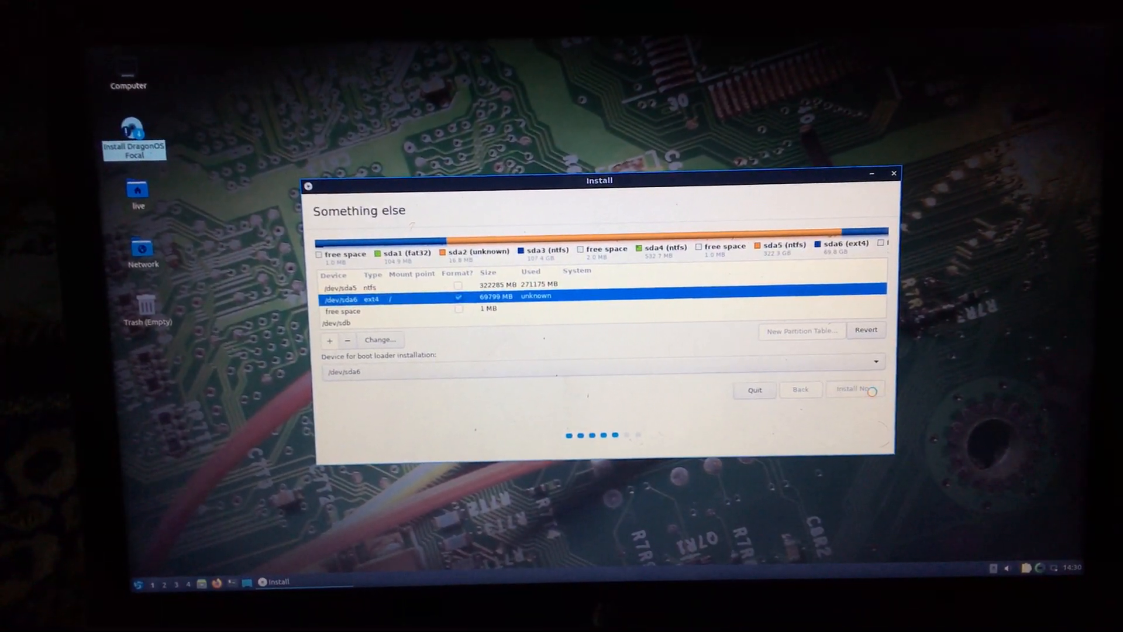
left_click(854, 389)
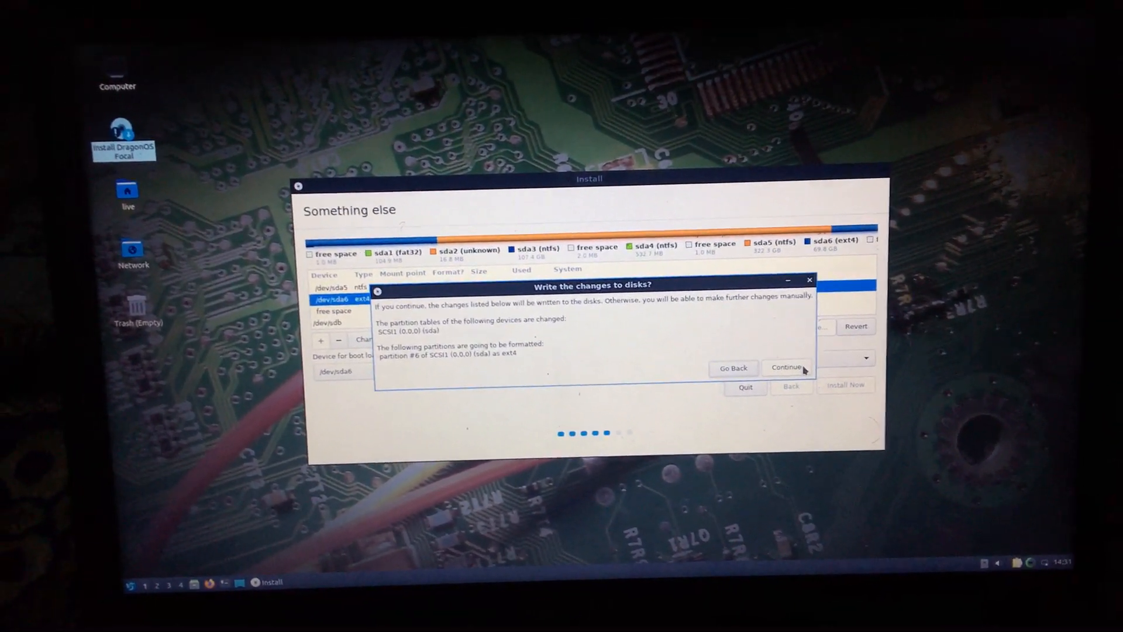
left_click(786, 367)
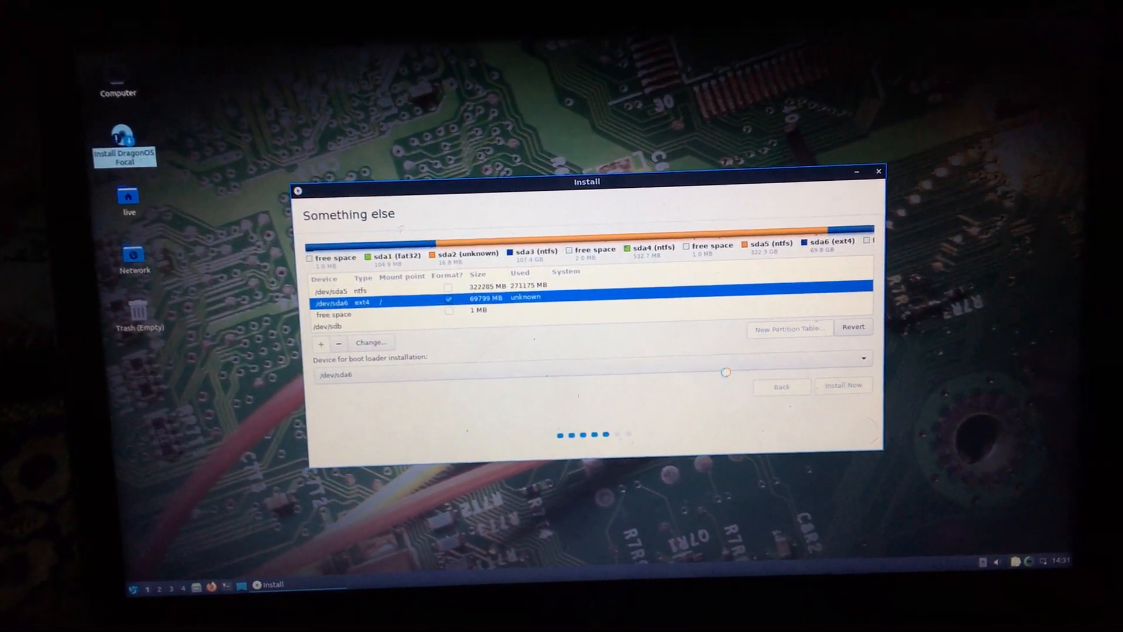
left_click(842, 385)
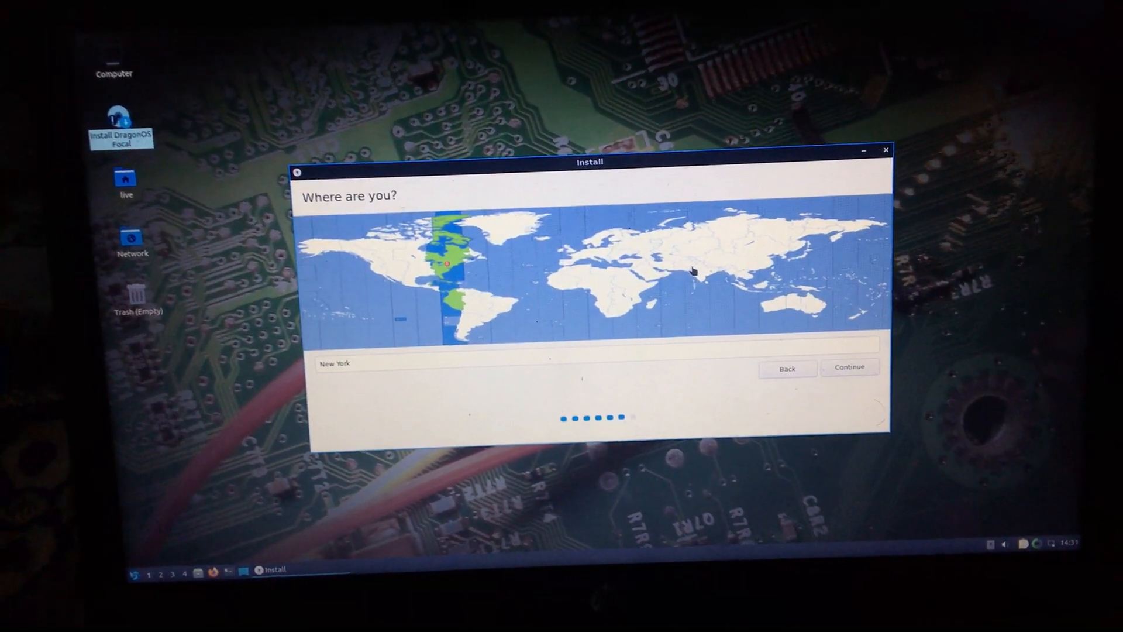
Step: Pick the Karachi time zone, enter user 'dragon' with a password, and begin installing
left_click(677, 268)
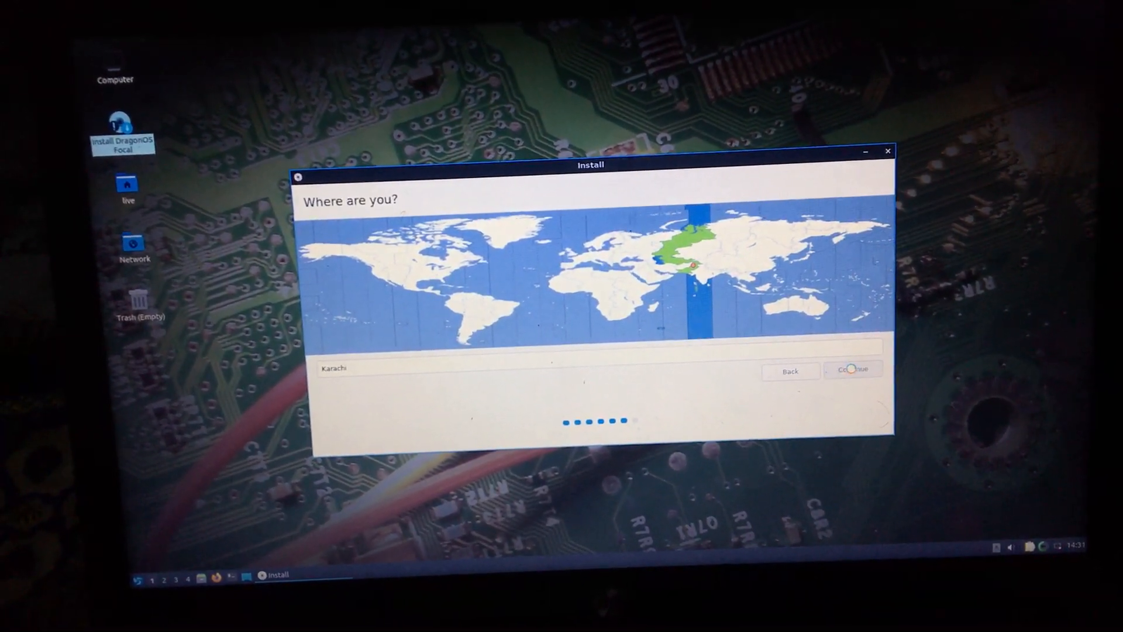
left_click(852, 369)
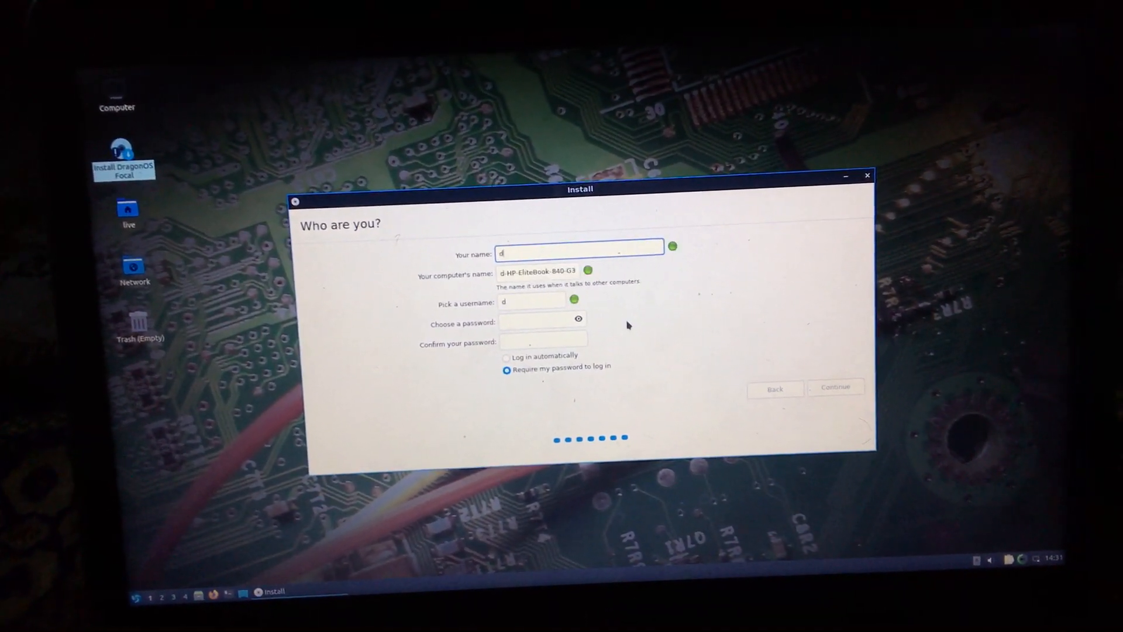
type("ragon")
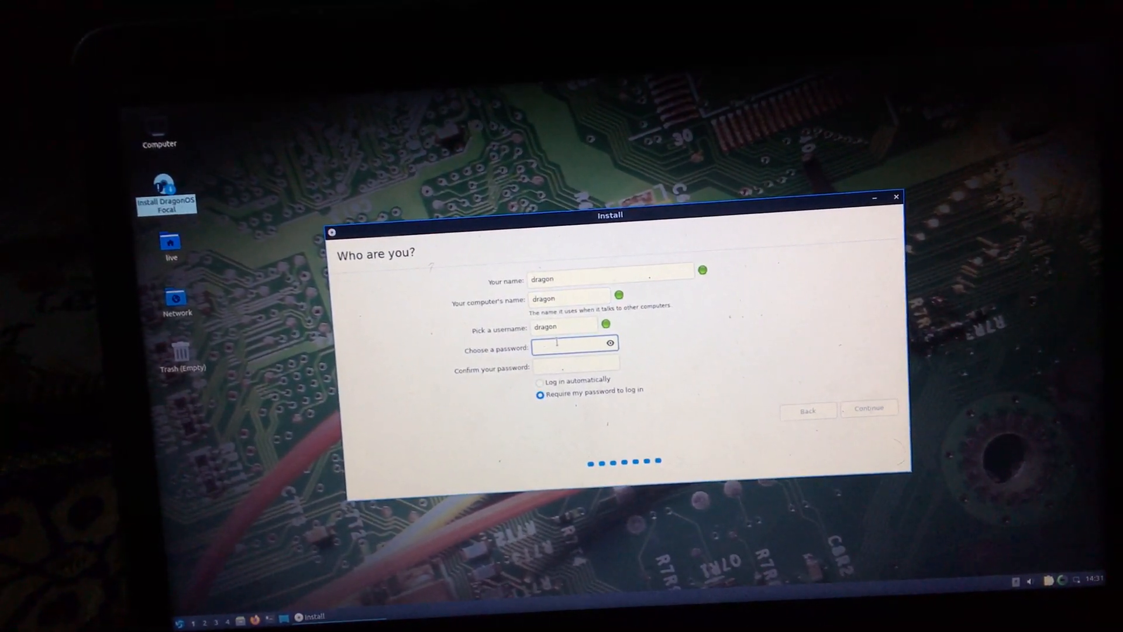
type("••••")
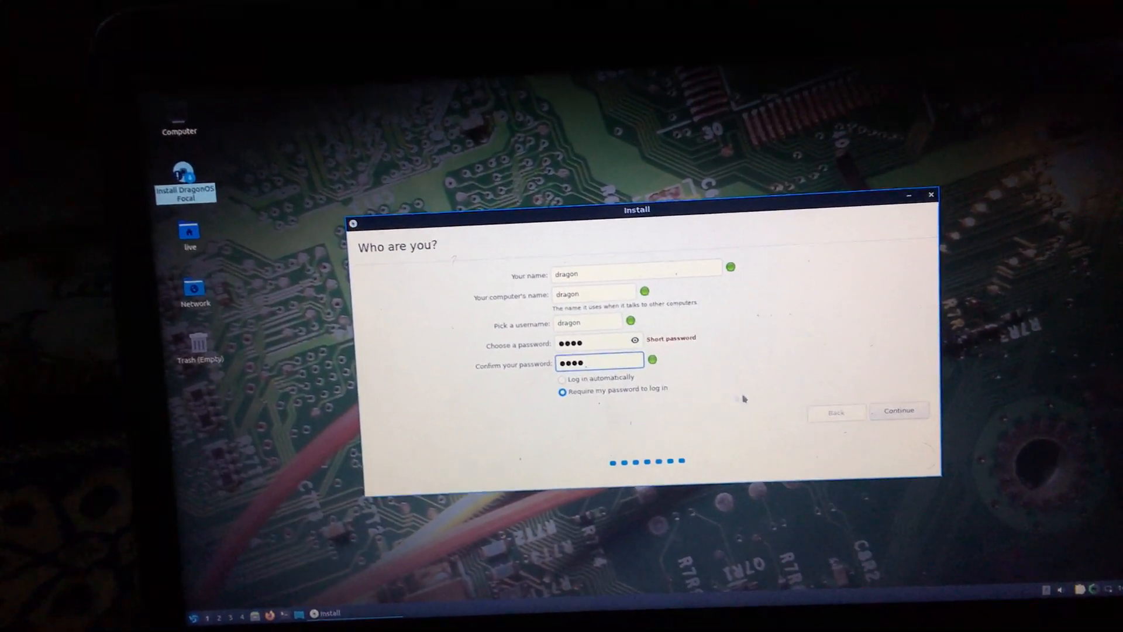
left_click(898, 409)
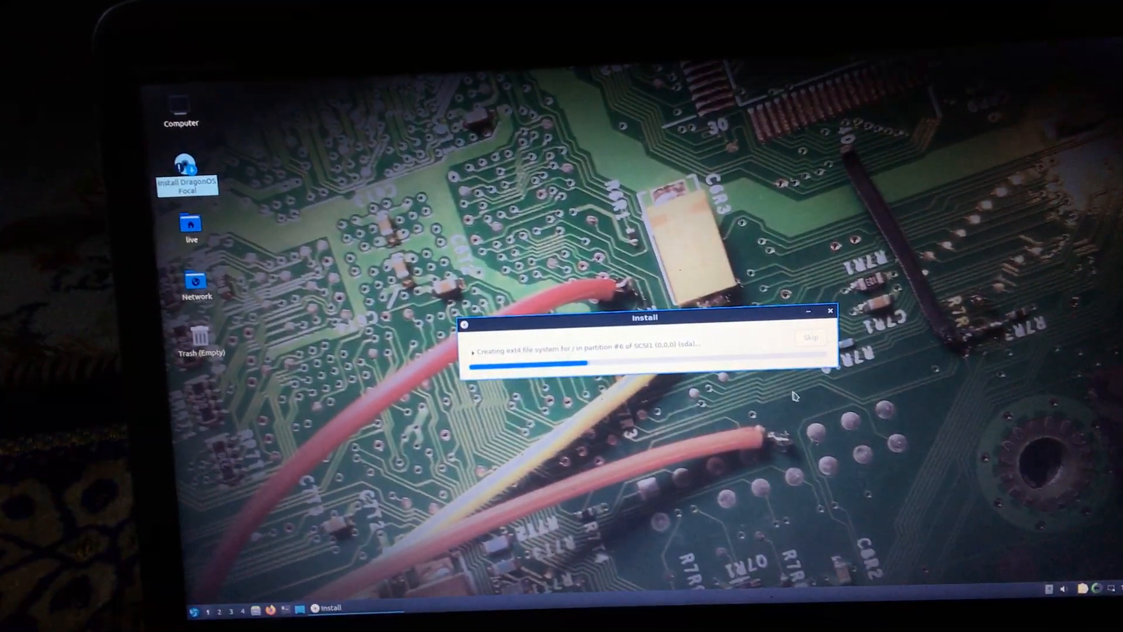